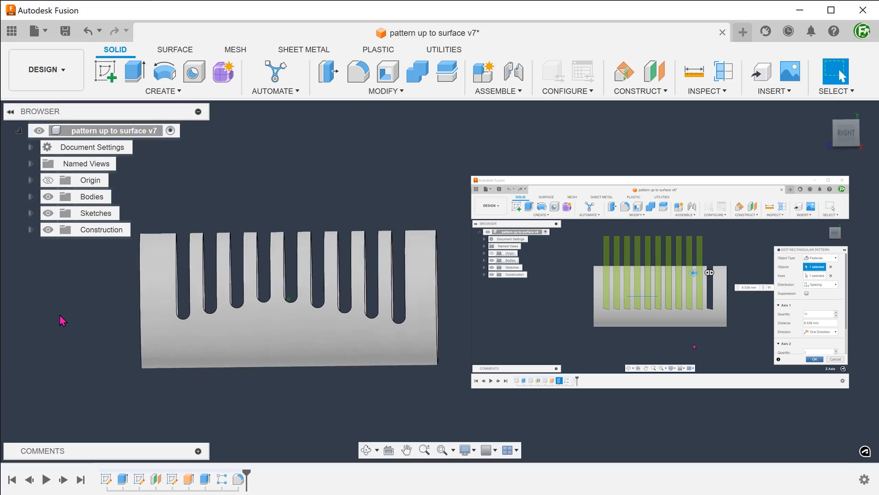
- Extrude the bent sketch as a surface sheet, symmetric with 50 mm distance
left_click(814, 359)
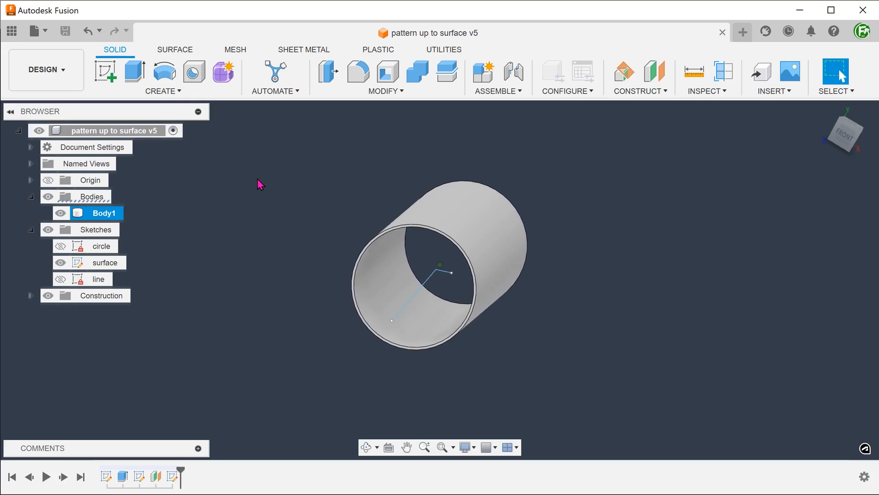
left_click_drag(258, 184, 617, 150)
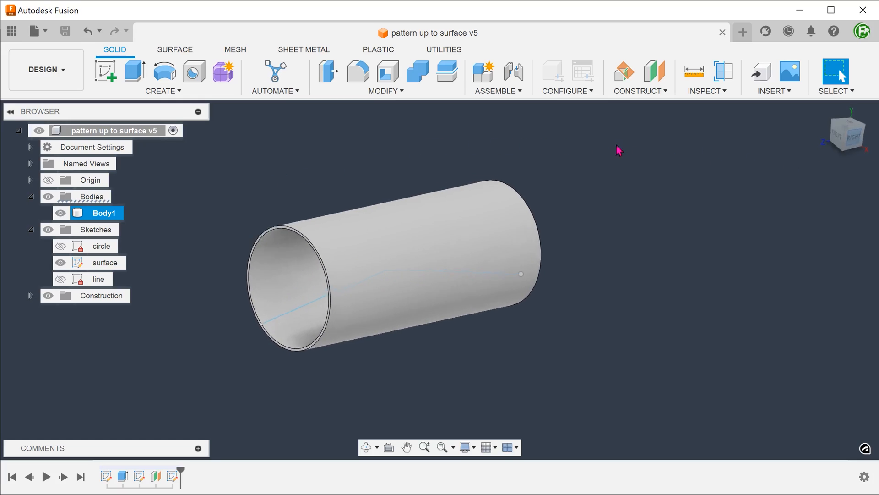
double_click(105, 262)
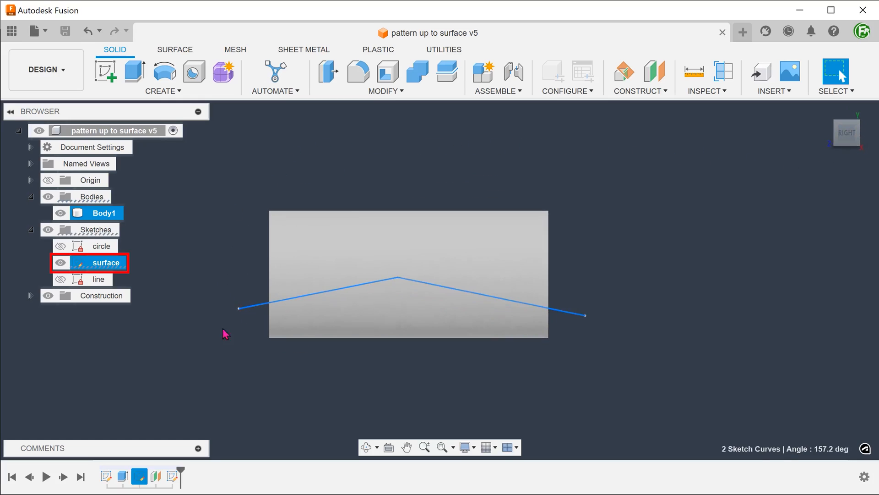
mouse_move(197, 358)
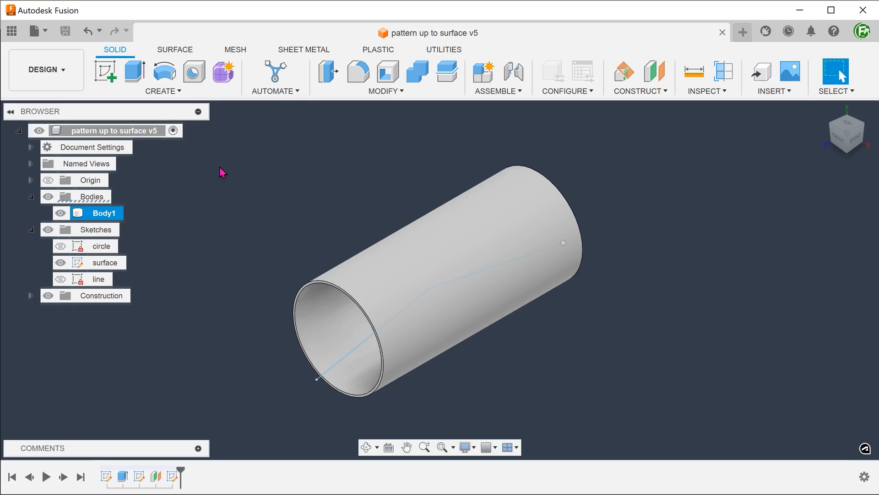
mouse_move(228, 180)
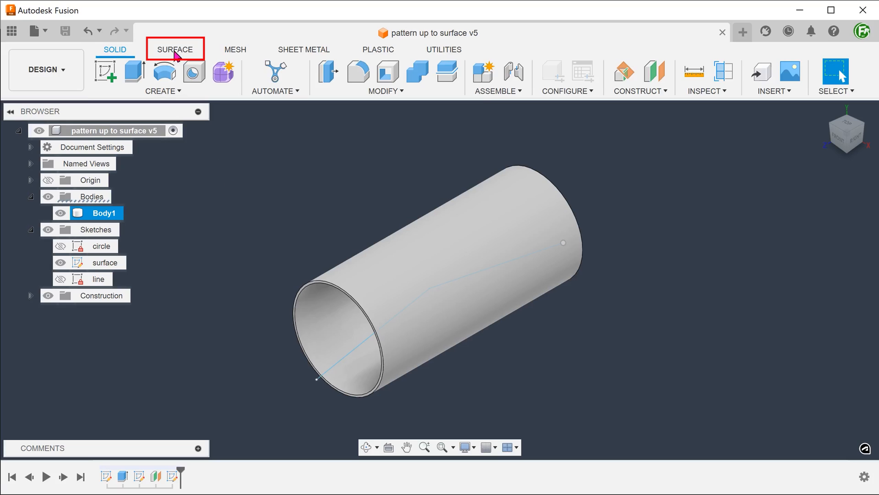
left_click(175, 49)
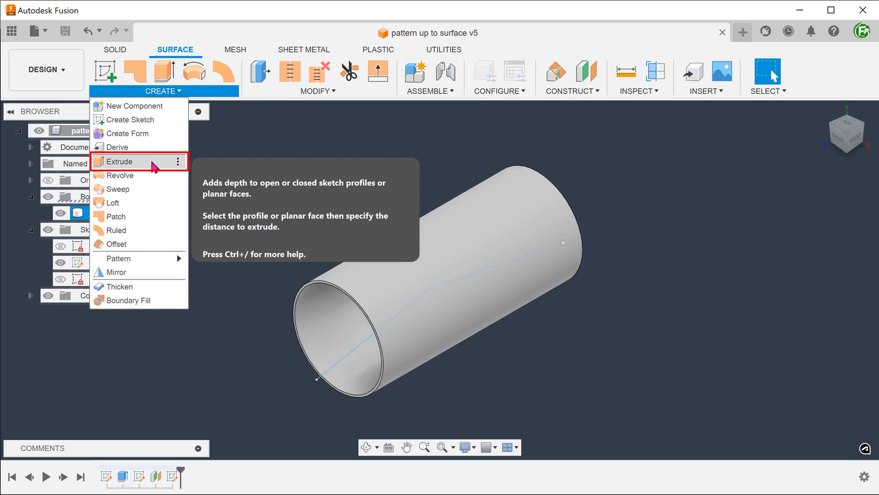
left_click(118, 162)
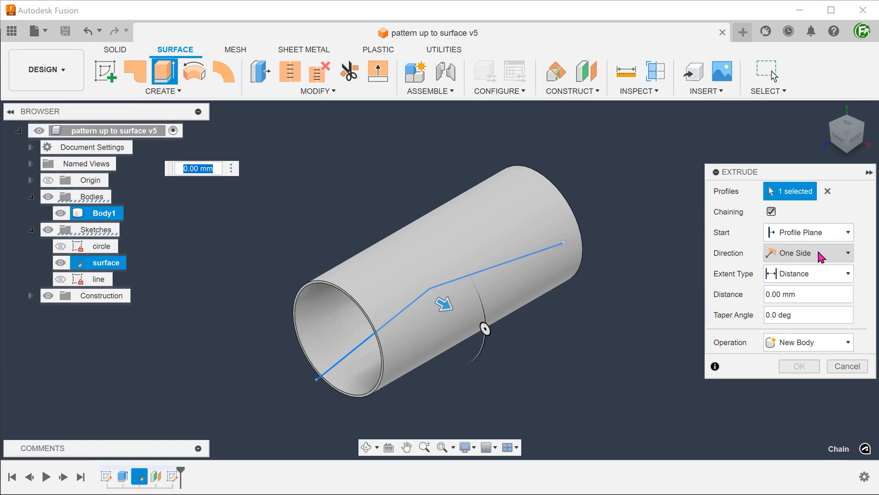
left_click(808, 253)
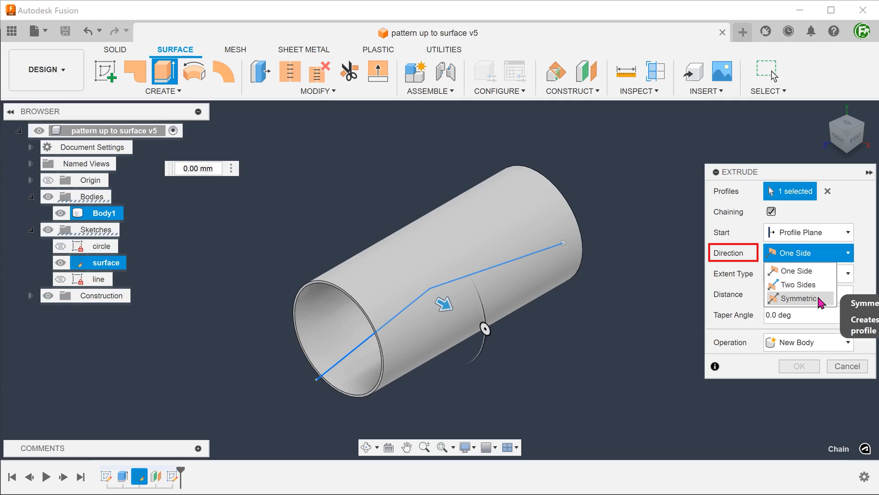
left_click(796, 298)
type("50")
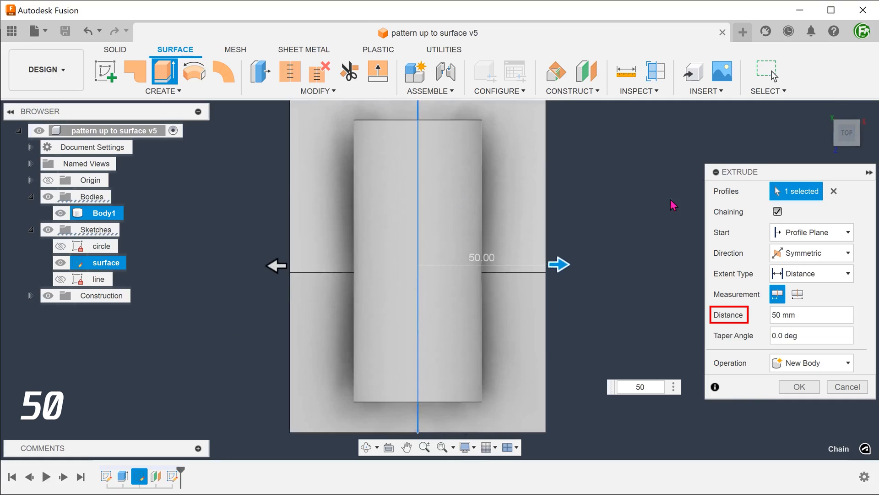
mouse_move(661, 252)
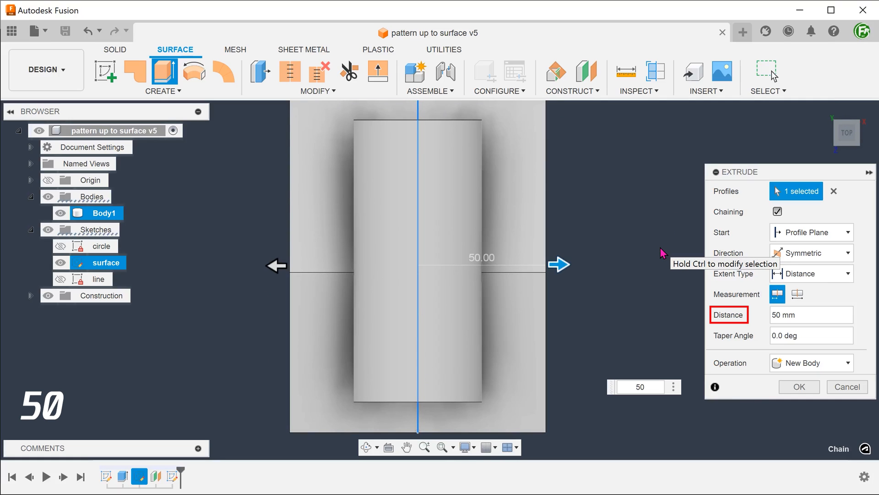
left_click(799, 386)
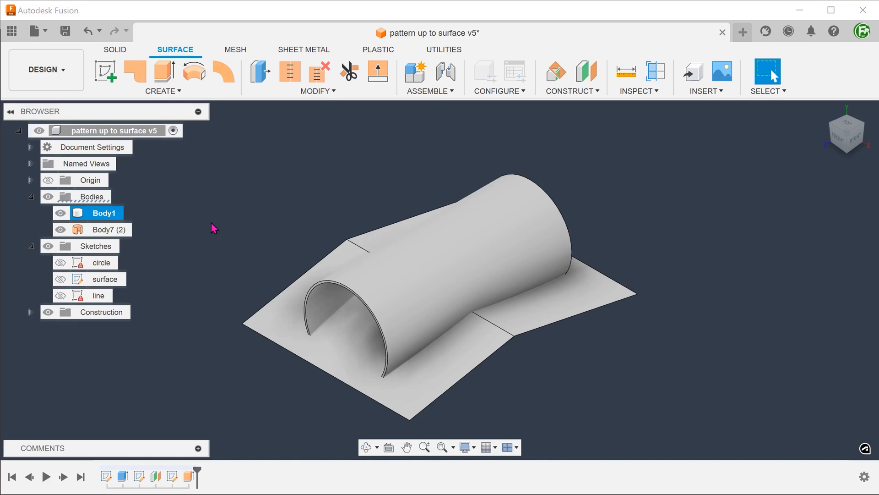
- Show the straight 'line' sketch in the Browser and return to the Solid tools
left_click(98, 296)
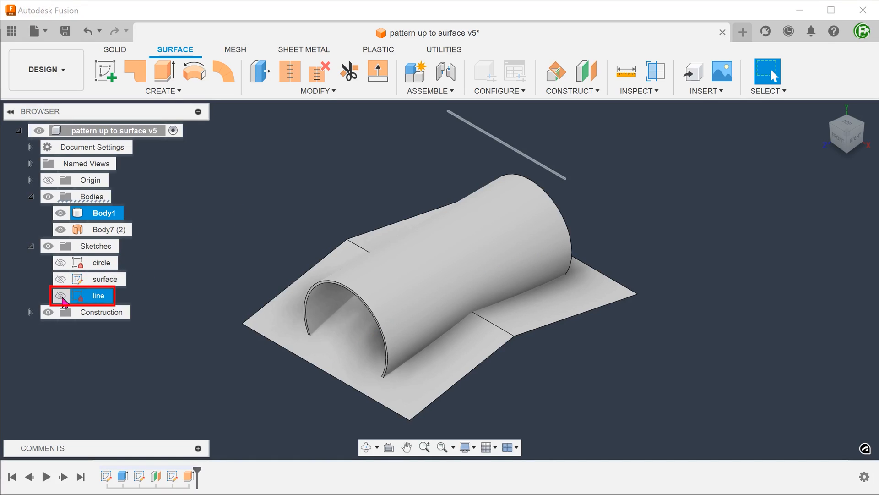
left_click(60, 295)
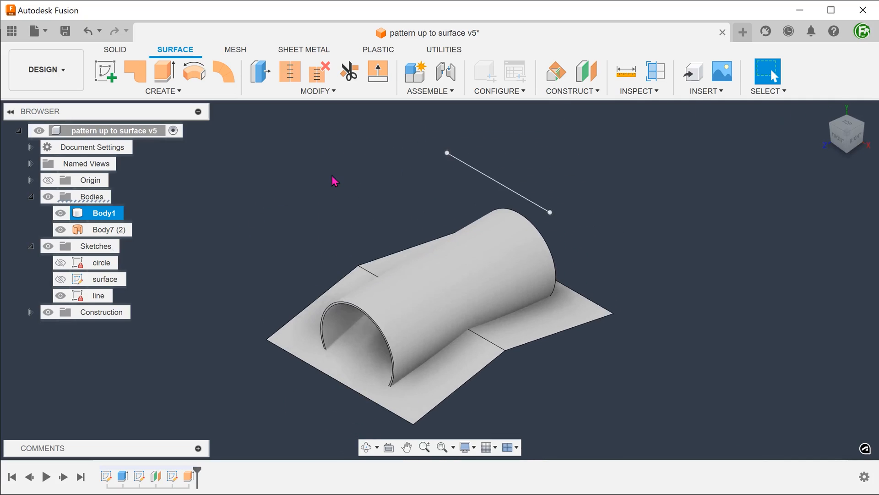
mouse_move(115, 49)
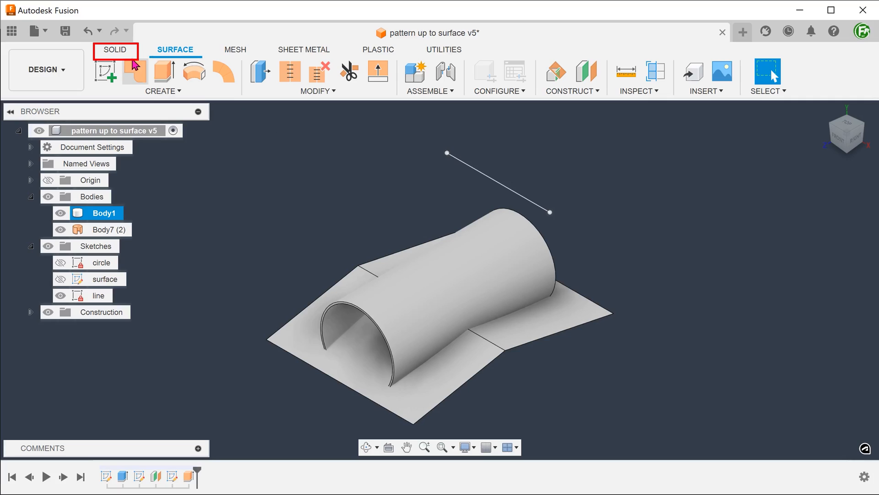
left_click(116, 49)
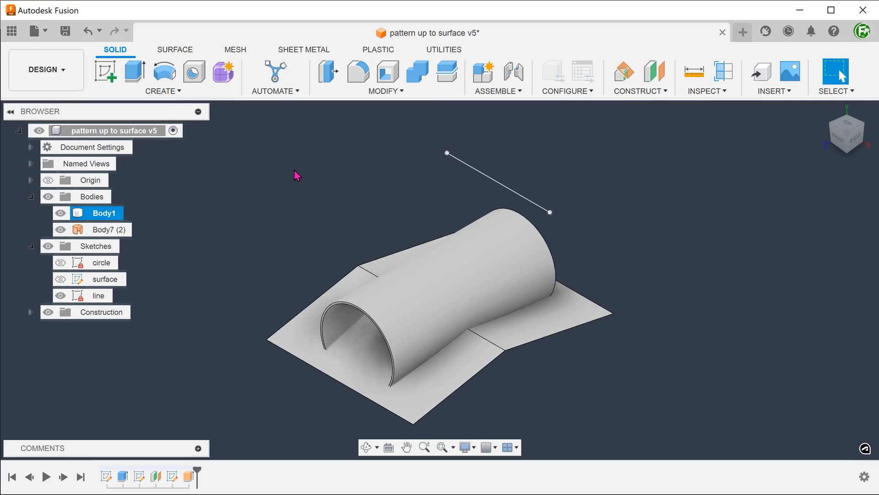
- Start a thin extrude of the line with a 5 mm wall located at Center
left_click(135, 71)
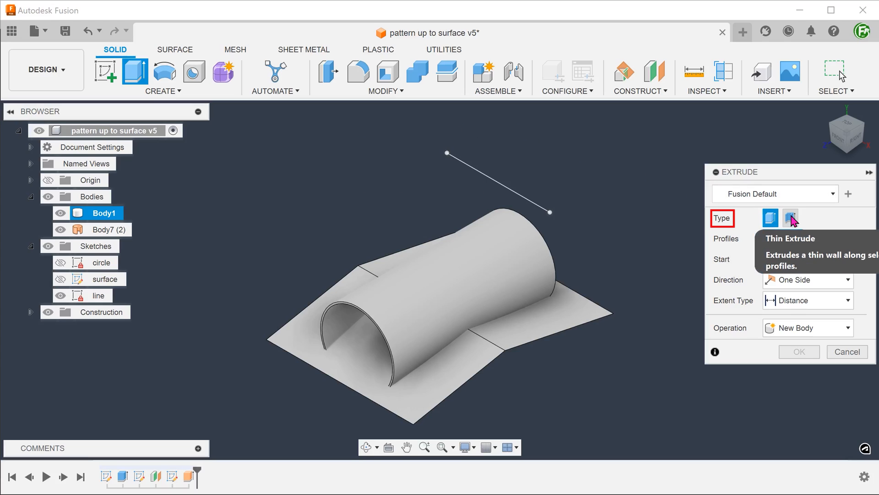
left_click(791, 217)
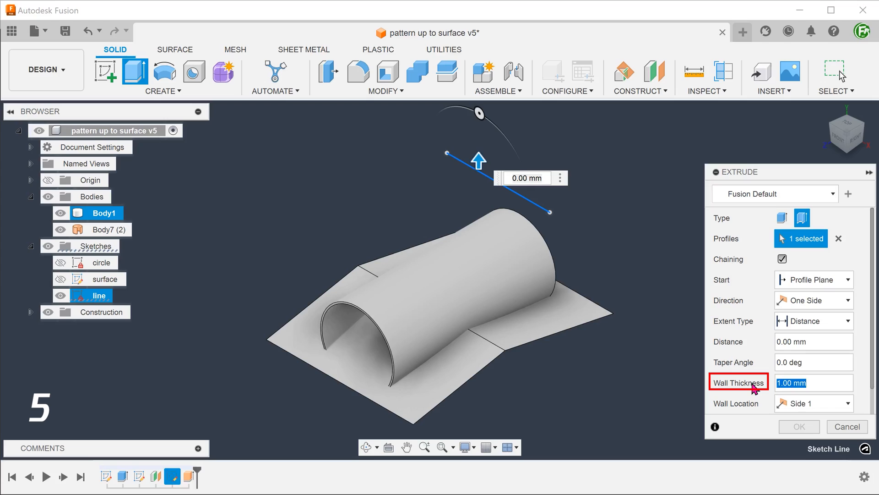
type("5")
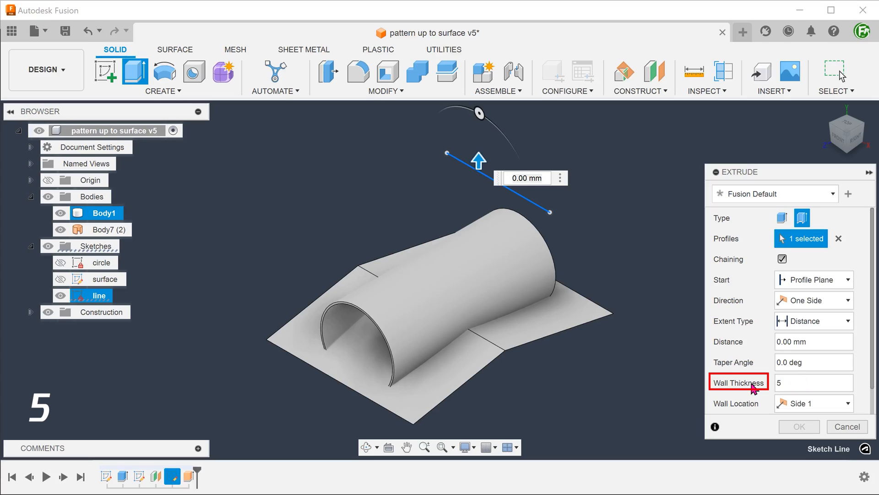
left_click(812, 403)
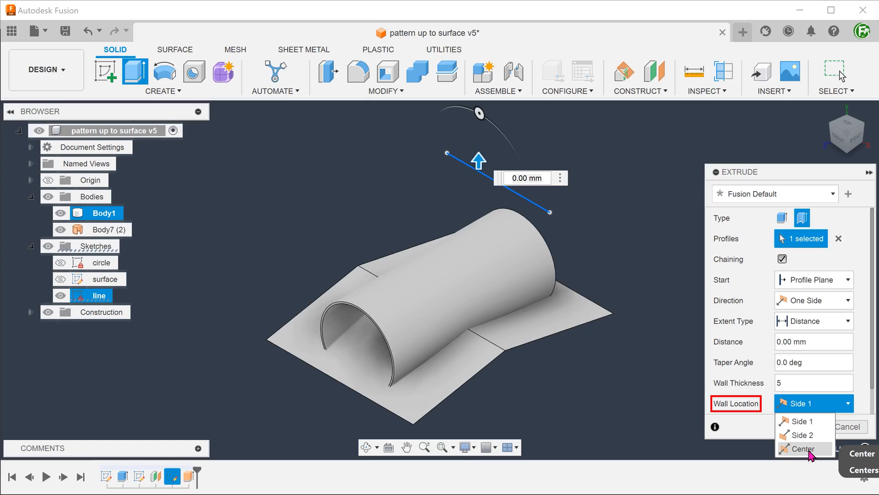
left_click(803, 448)
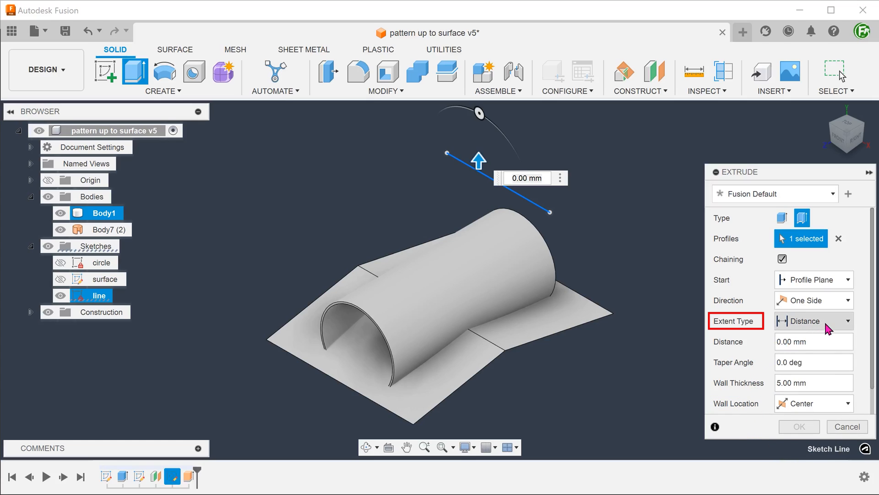
- Set the thin extrude's extent To Object, stopping at surface body Body7, and confirm
left_click(813, 320)
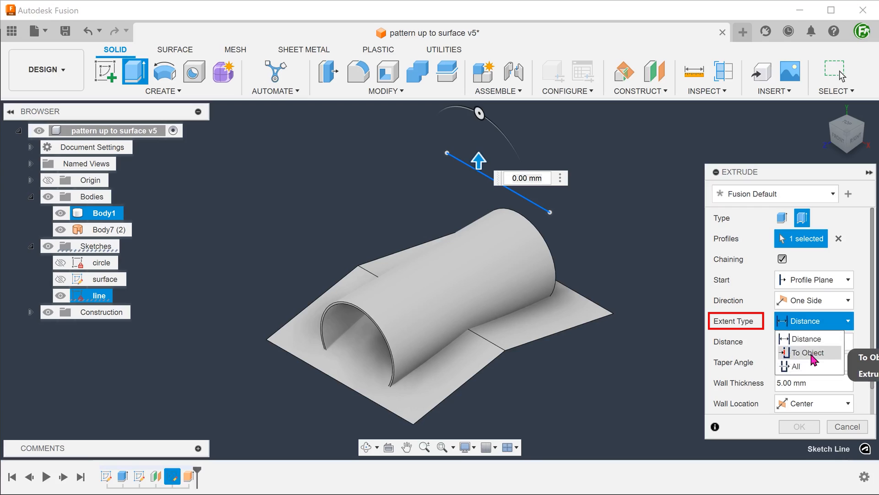
left_click(807, 352)
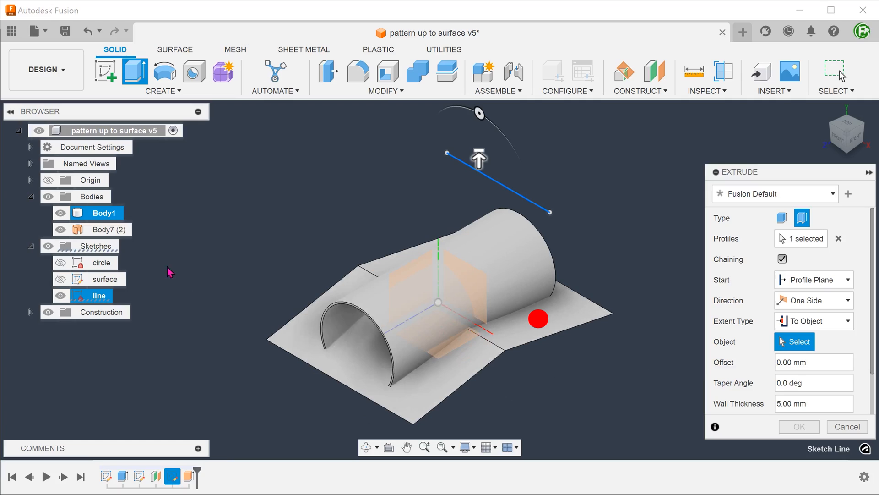
left_click(104, 229)
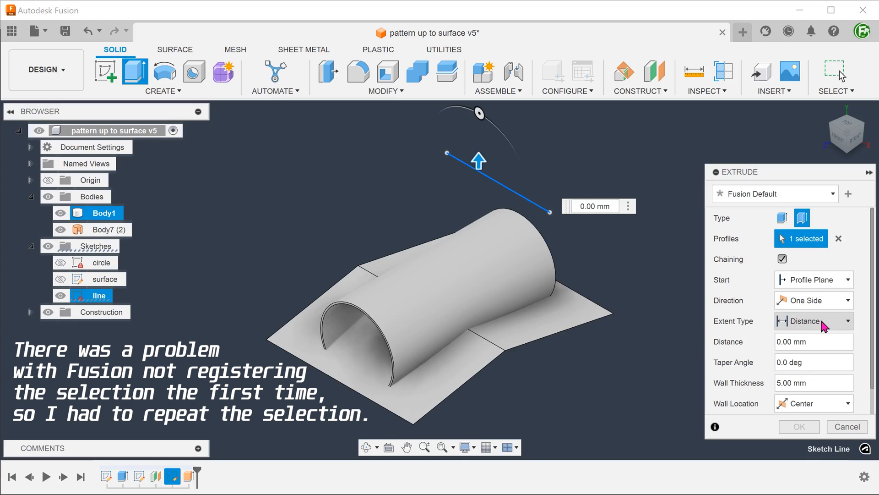
left_click(813, 321)
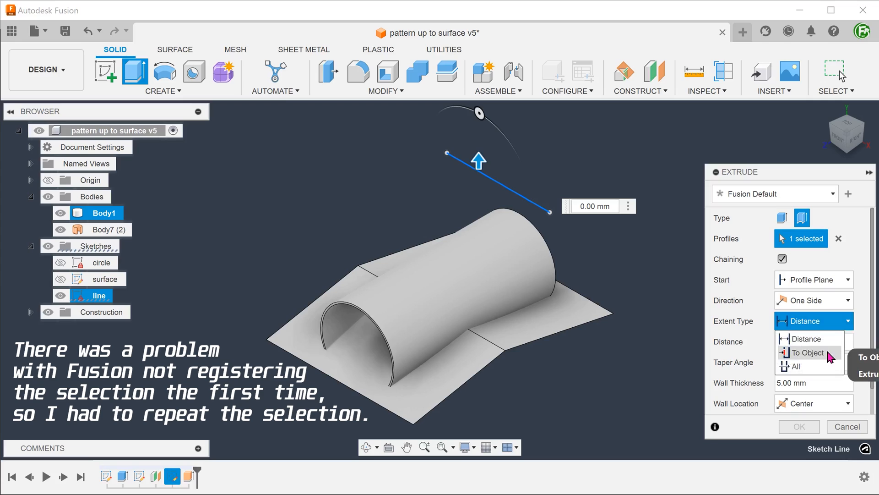
left_click(807, 353)
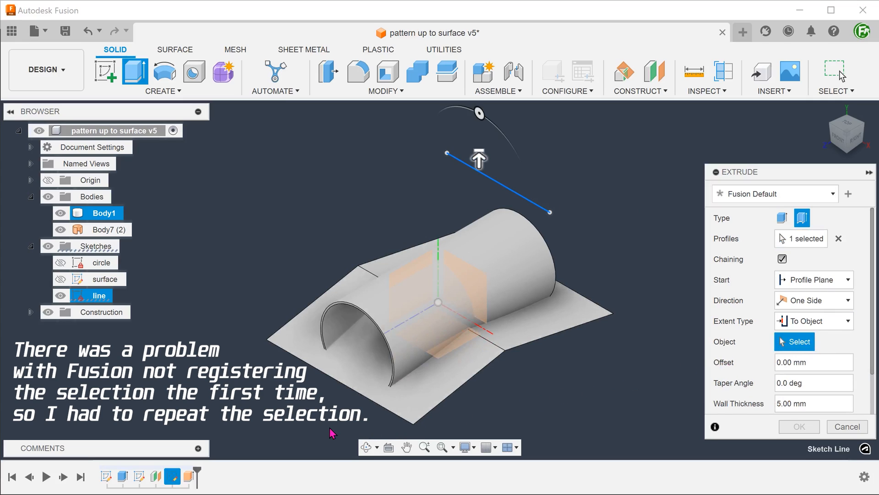
mouse_move(246, 334)
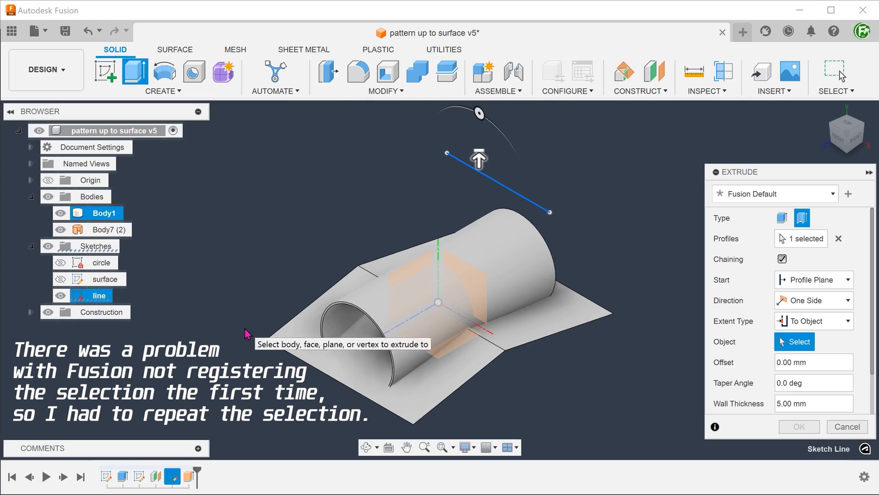
left_click(108, 229)
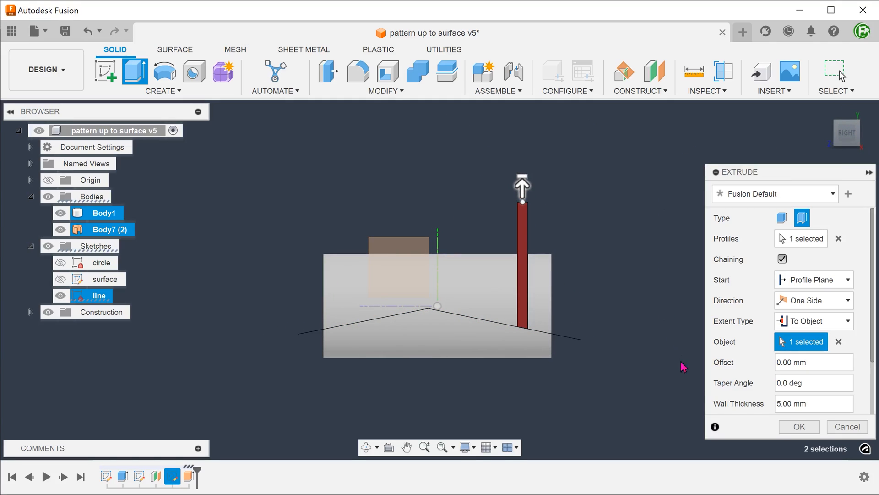
left_click(798, 427)
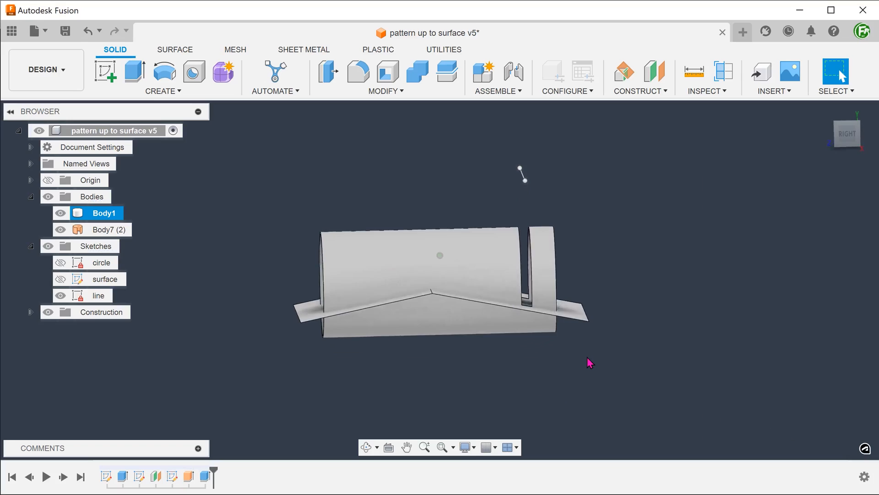
- Hide surface body Body7 in the Browser
left_click(105, 229)
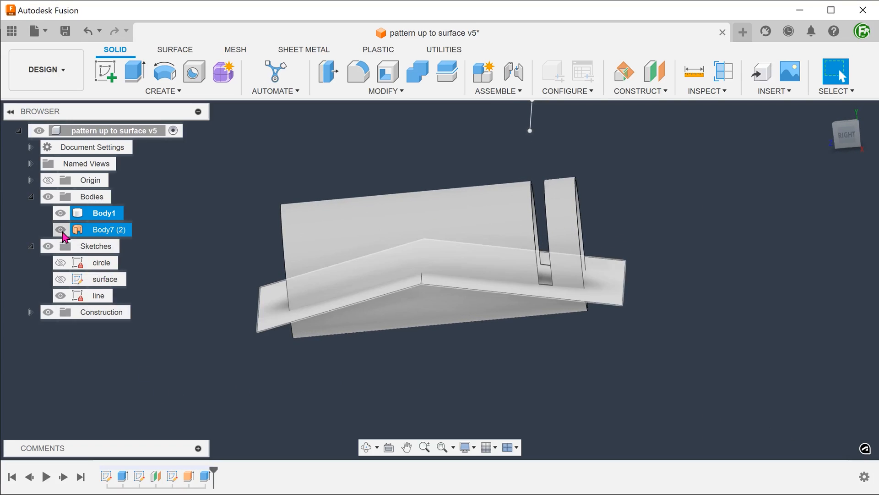
left_click(60, 229)
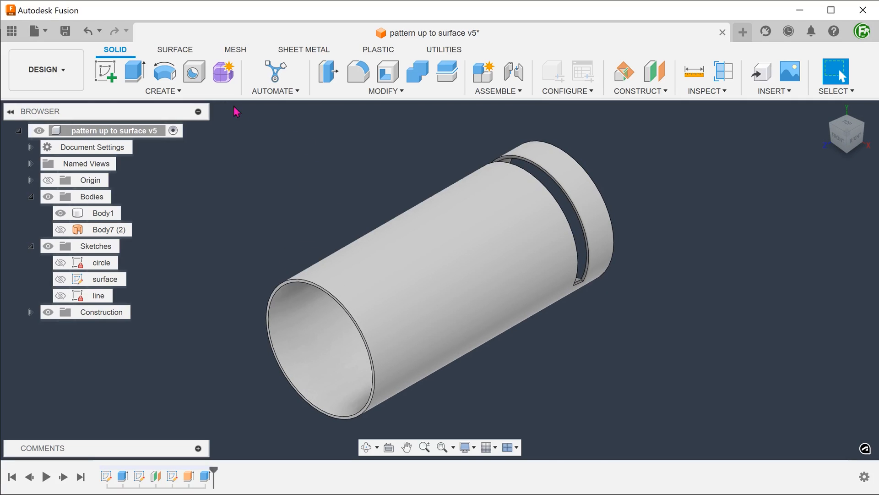
- Rectangular-pattern the slot along the sketch line: 9 copies, 10 mm spacing
left_click(162, 91)
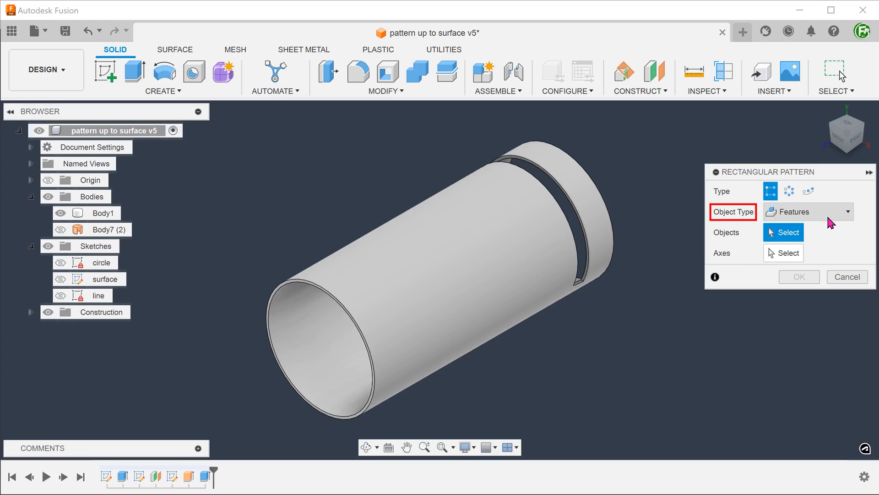
mouse_move(660, 333)
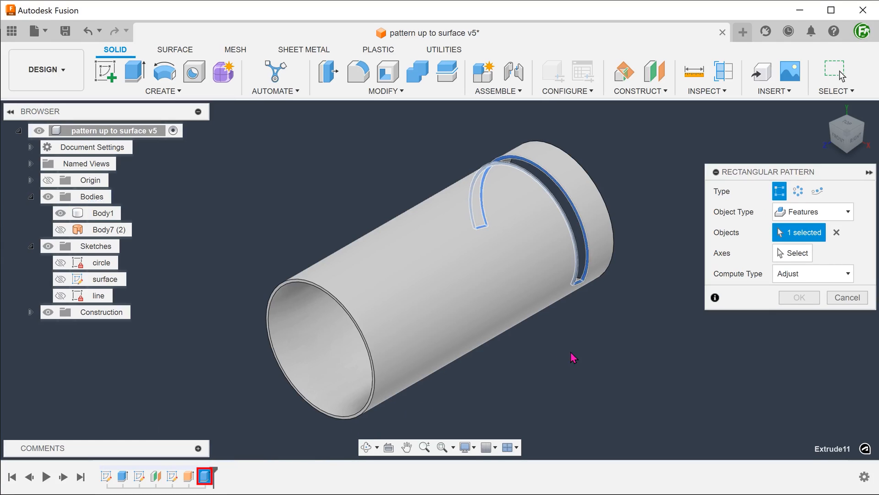
mouse_move(662, 226)
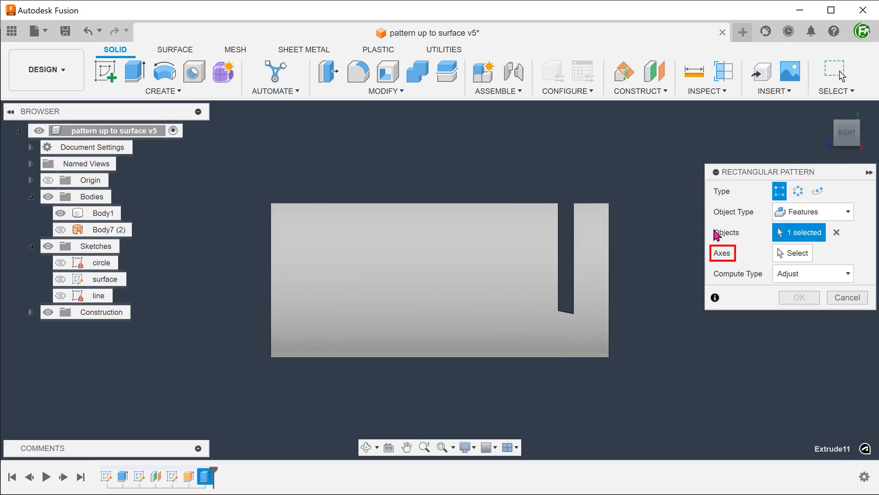
left_click(796, 253)
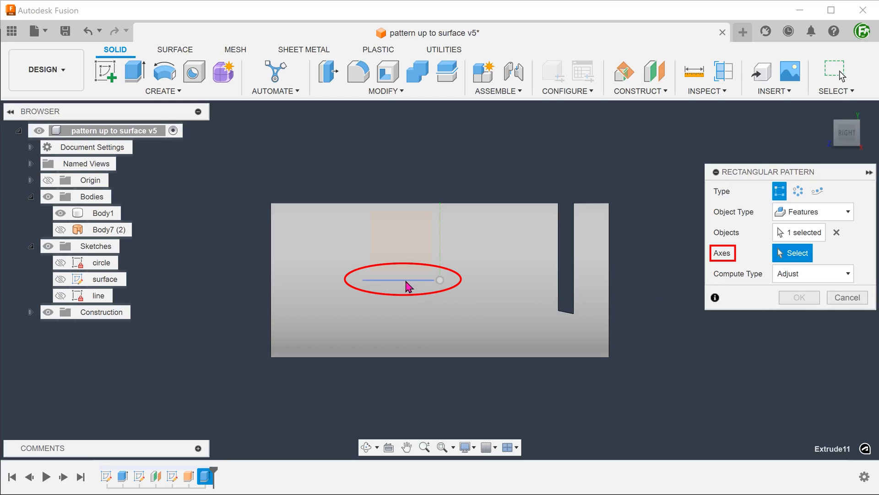
left_click(552, 220)
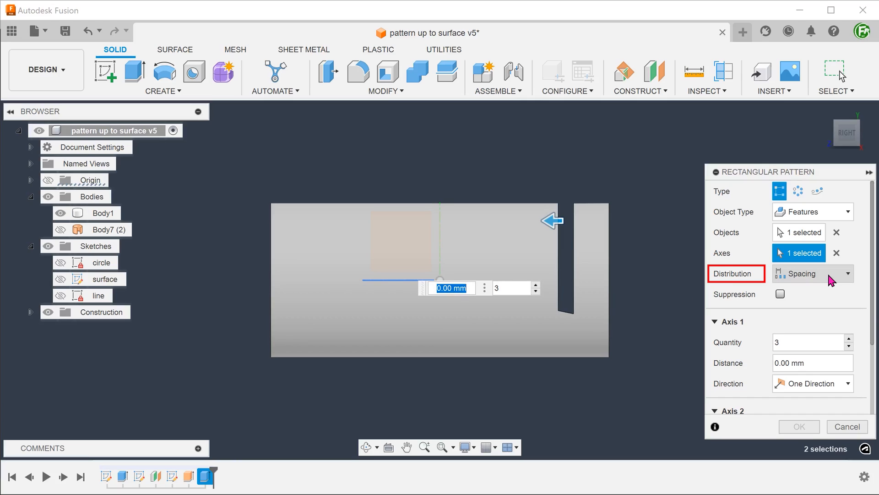
scroll("down", 3)
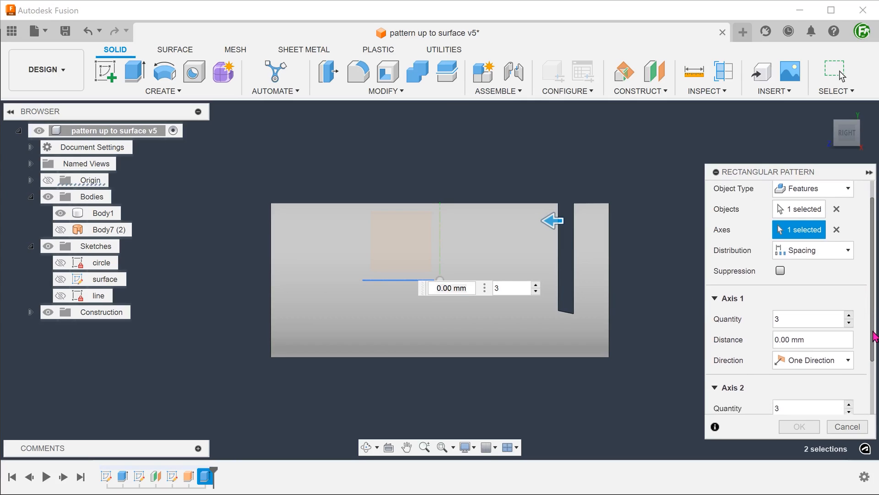
scroll("down", 3)
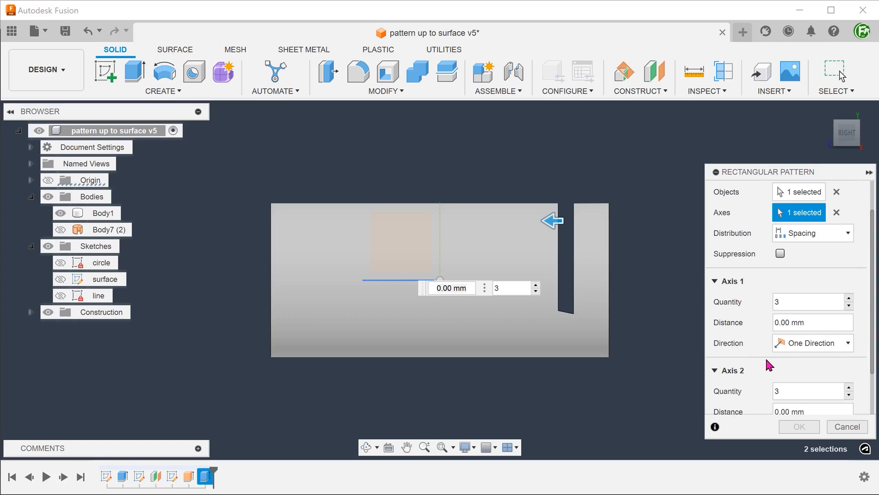
left_click(810, 302)
type("9")
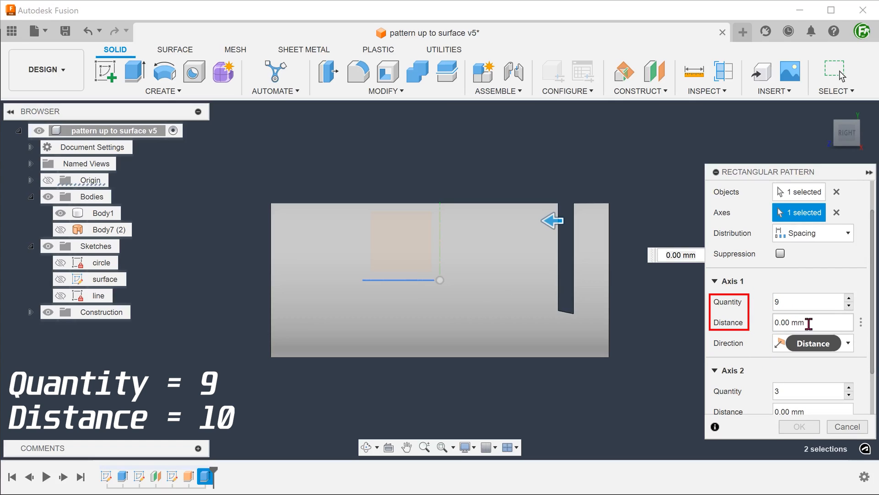
type("10")
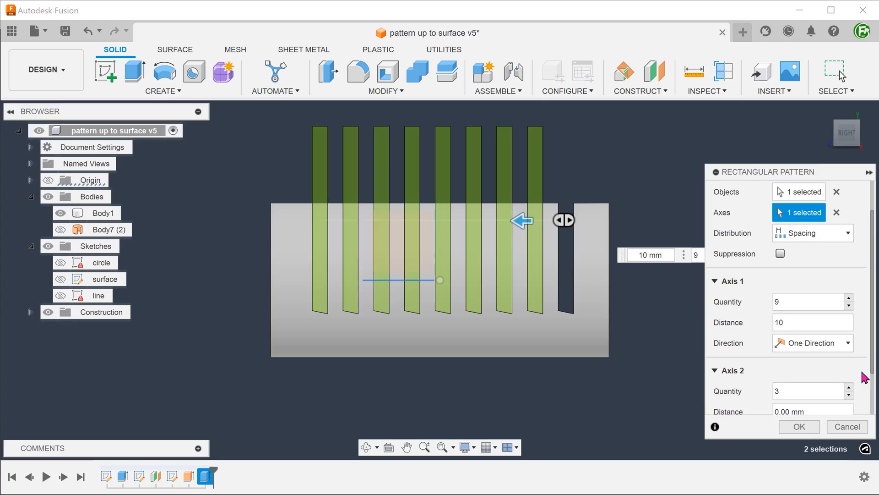
scroll("down", 3)
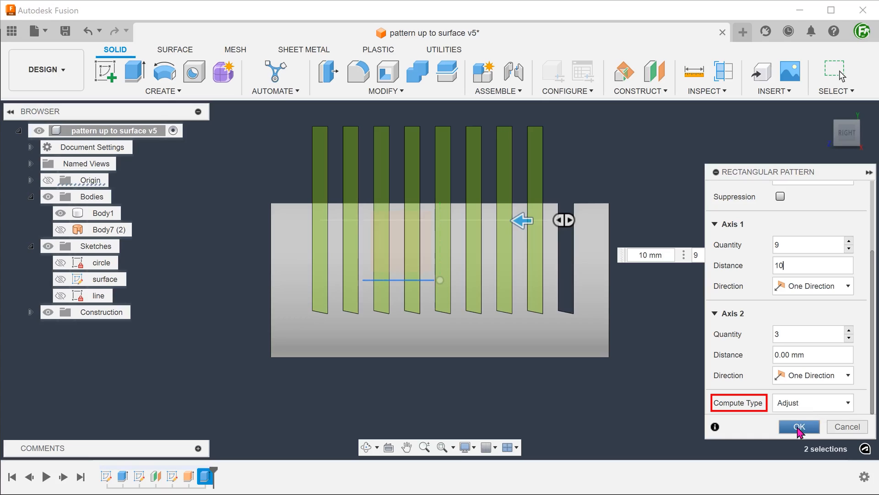
left_click(799, 426)
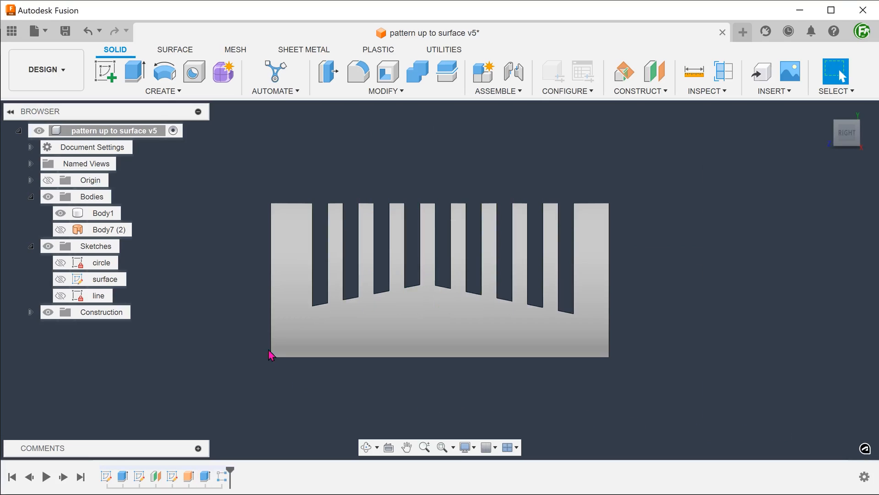
mouse_move(202, 248)
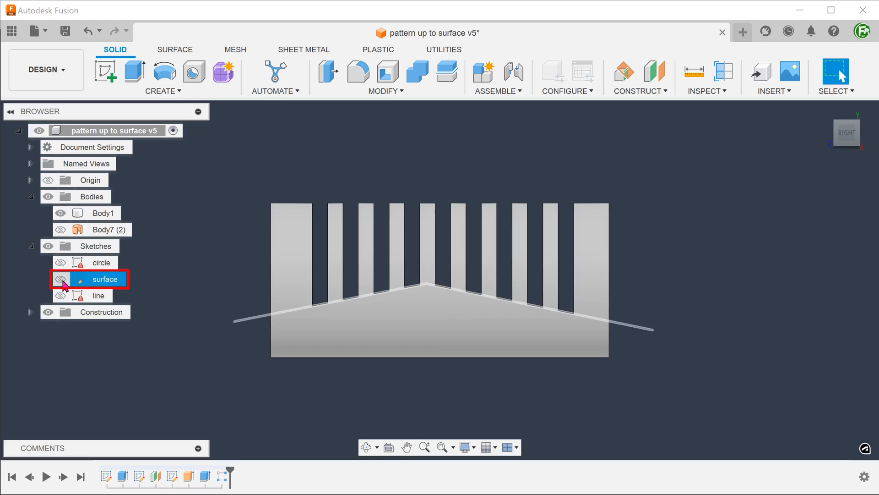
left_click(60, 279)
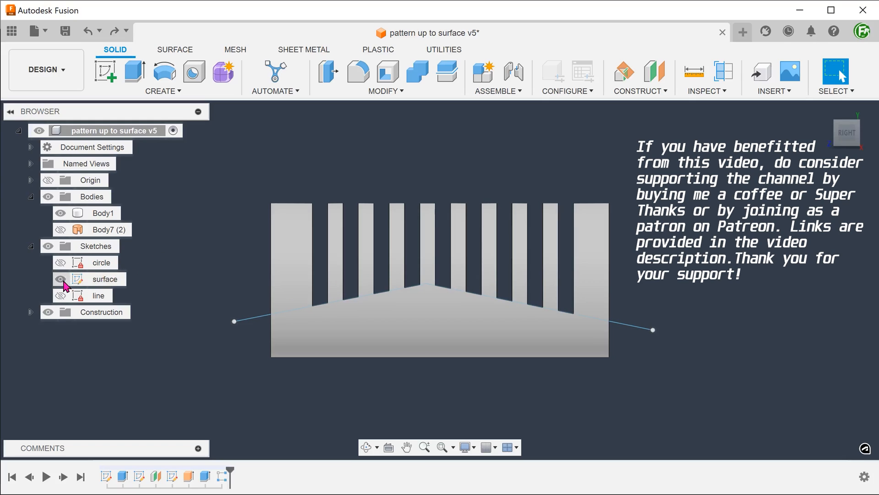
left_click(61, 279)
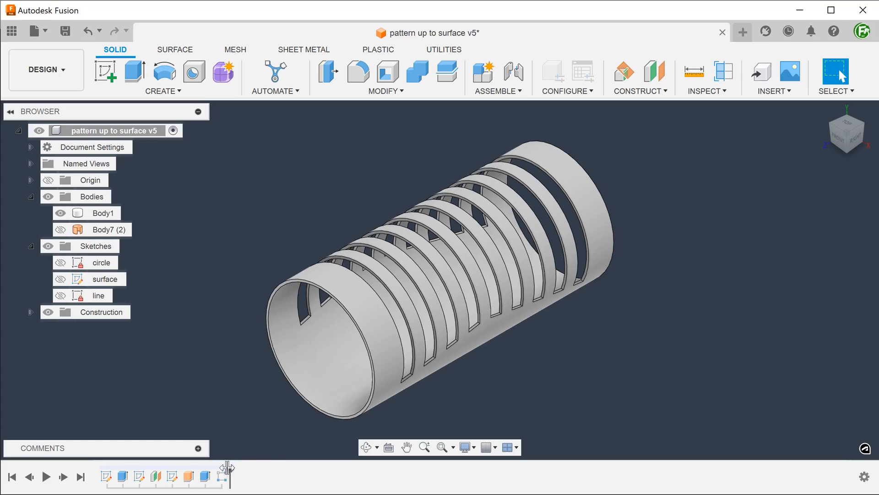
- Re-edit the slot extrude to stop at the re-picked surface body, then reselect it
double_click(205, 476)
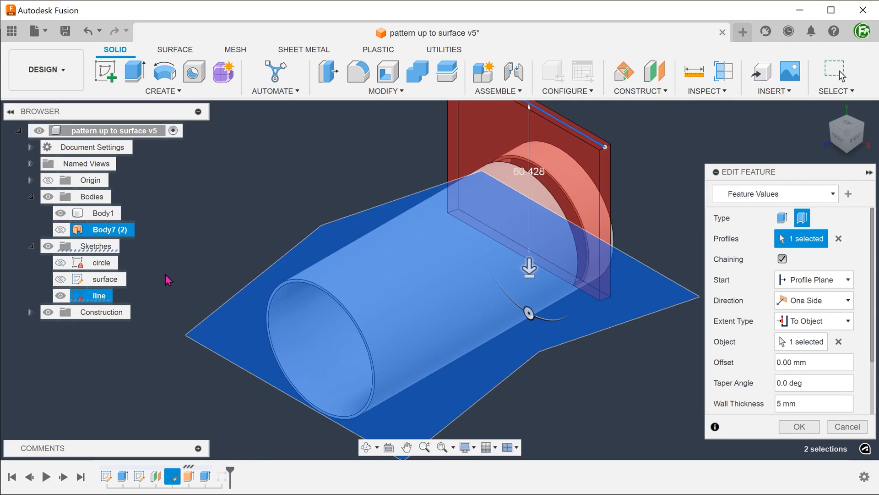
left_click(61, 229)
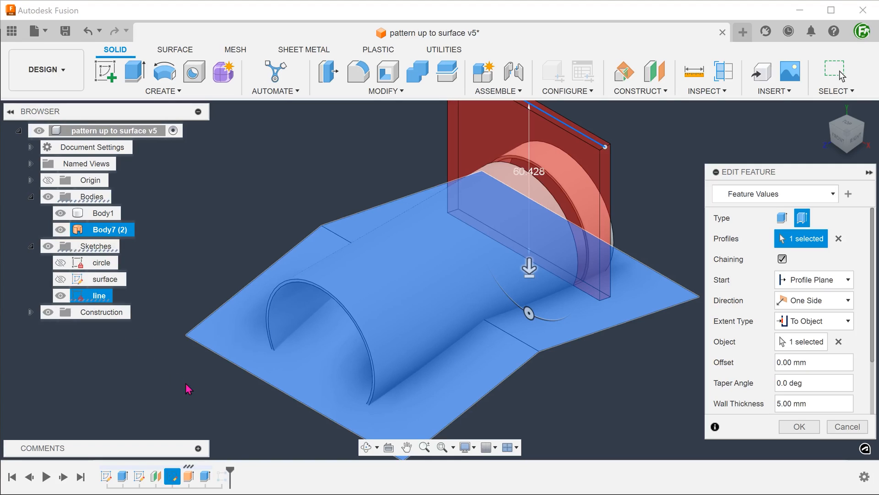
mouse_move(582, 390)
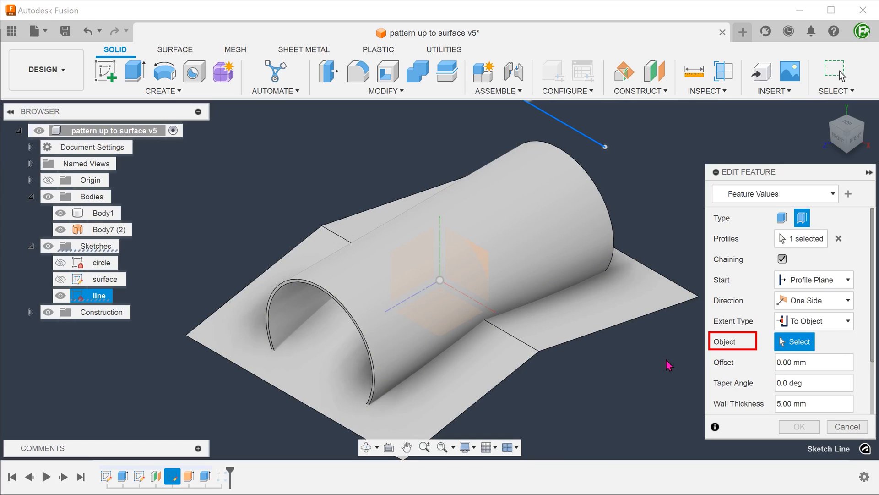
left_click(605, 310)
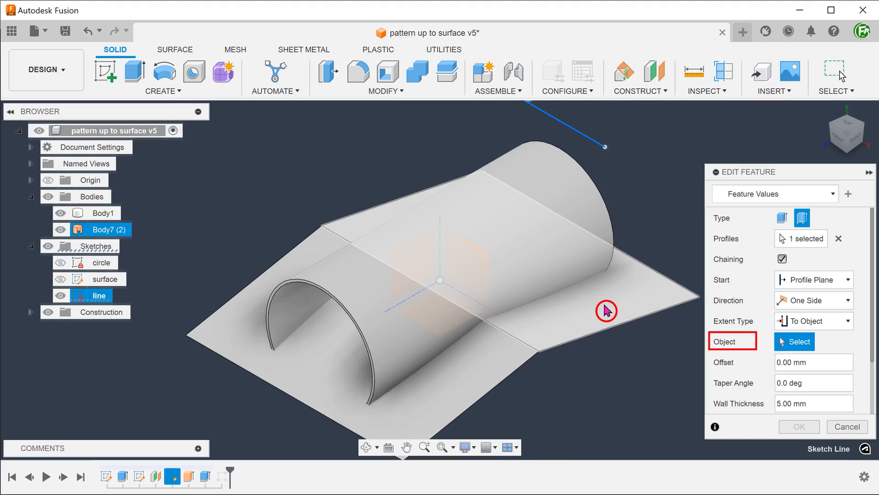
left_click(605, 311)
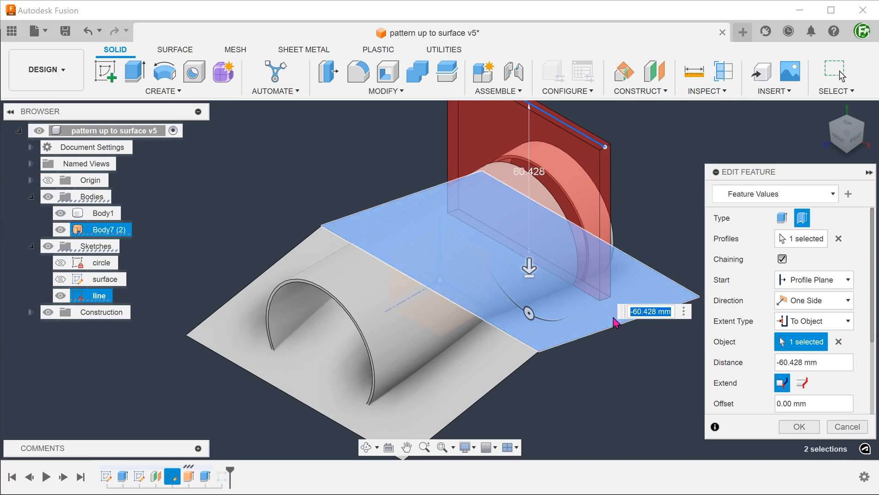
left_click(799, 426)
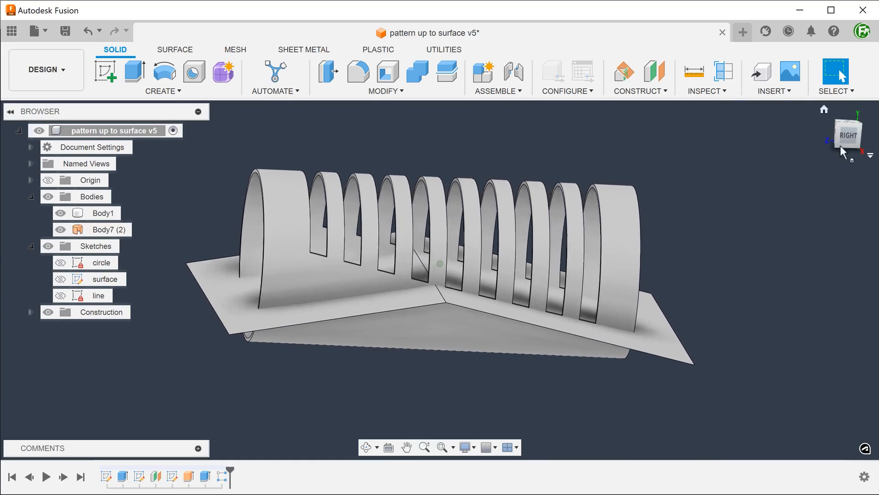
left_click(847, 133)
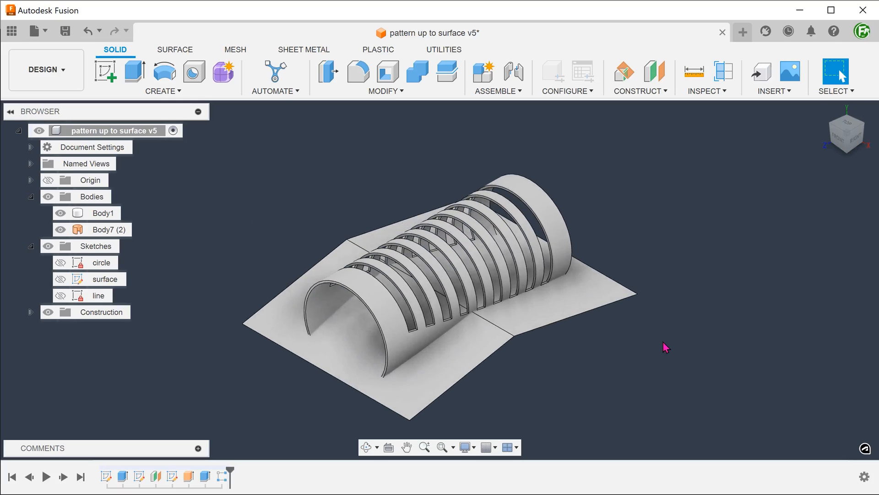
left_click(205, 477)
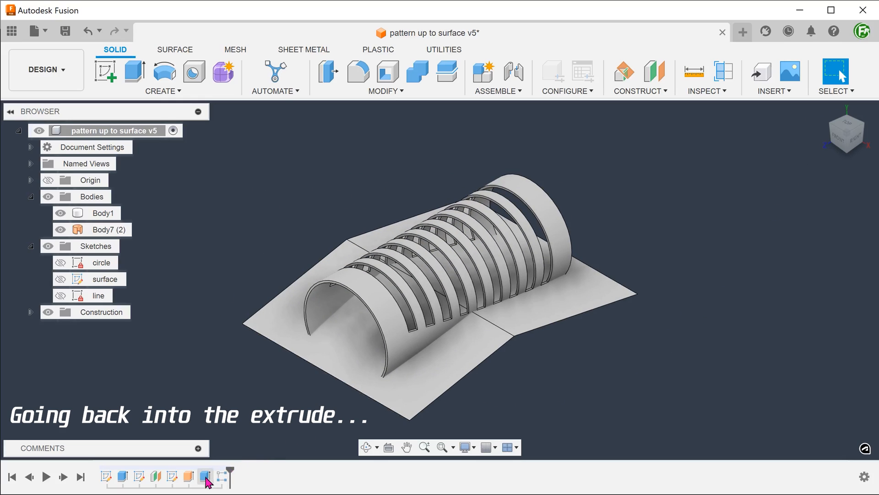
- Replace the slot cut's limit face with the whole surface body Body7 (2)
double_click(205, 477)
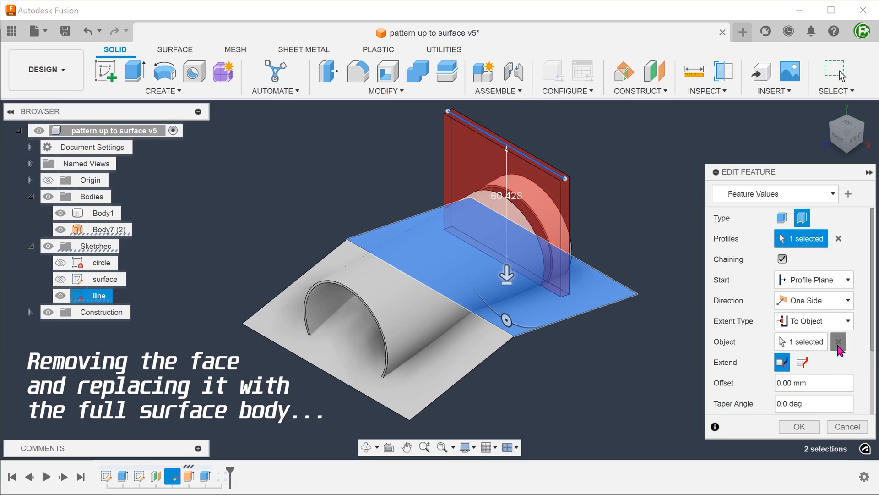
left_click(839, 341)
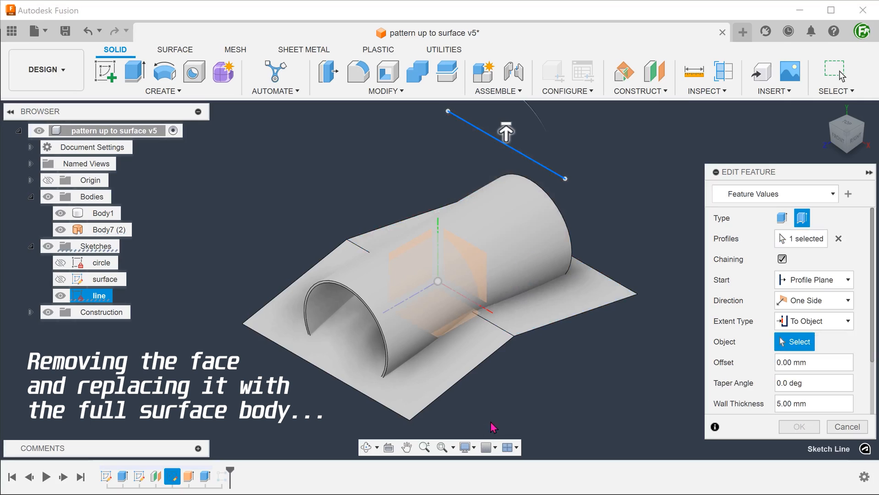
left_click(100, 229)
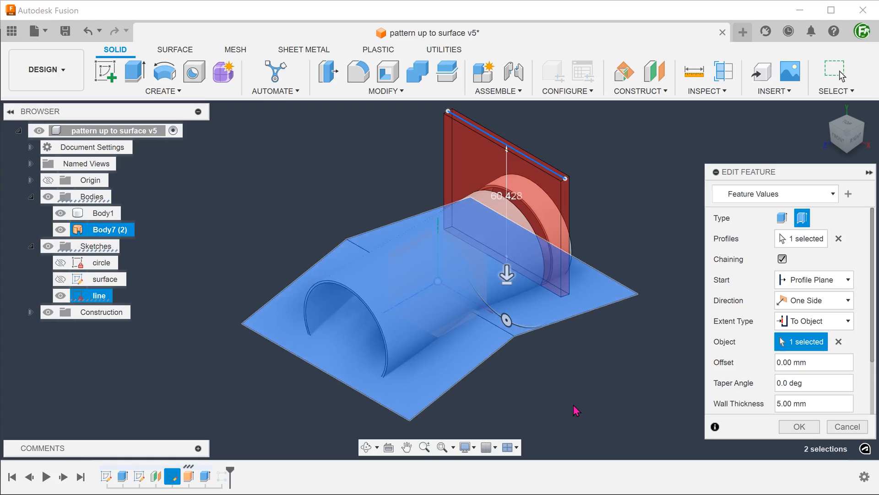
left_click(799, 427)
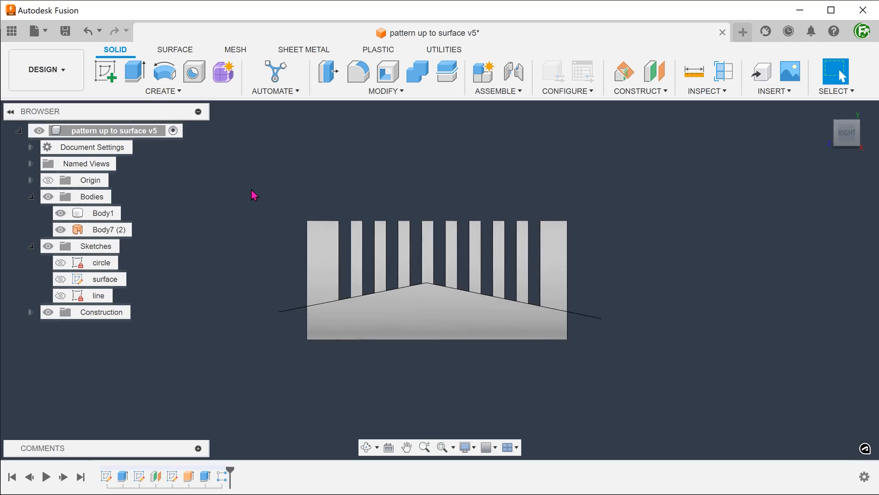
- Hide Body7 (2) and select the slotted cylinder Body1 for filleting
left_click(102, 229)
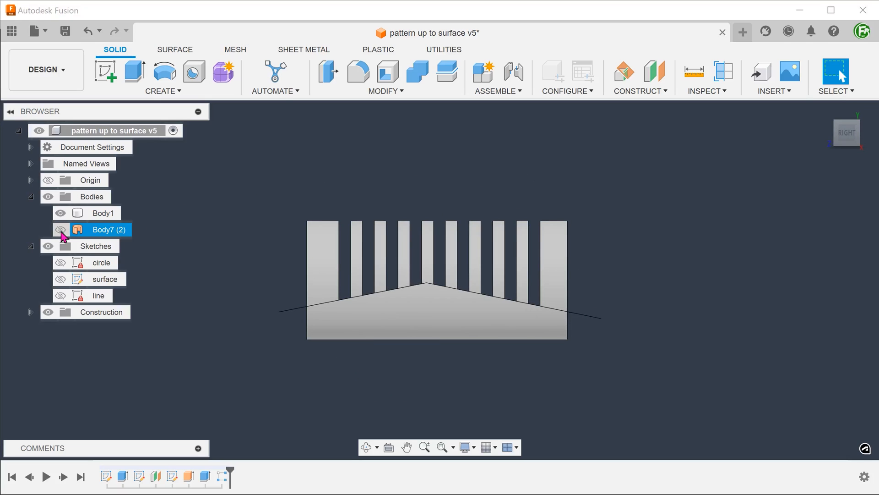
left_click(61, 229)
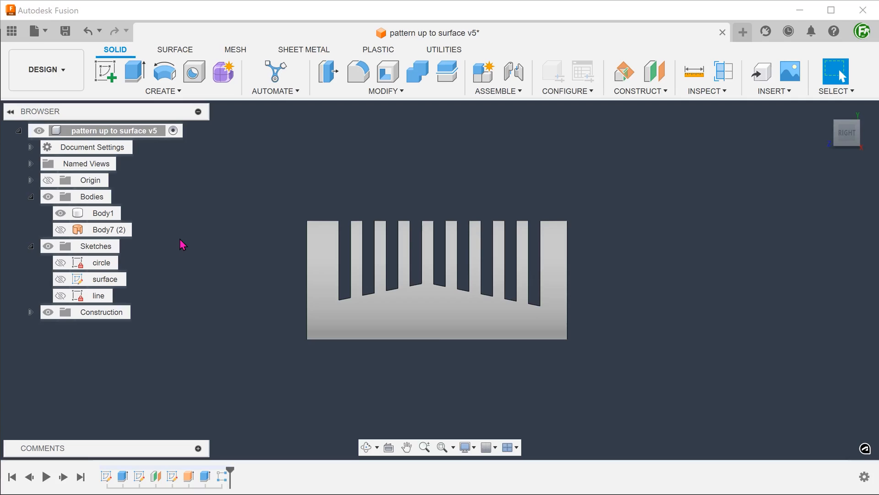
mouse_move(234, 213)
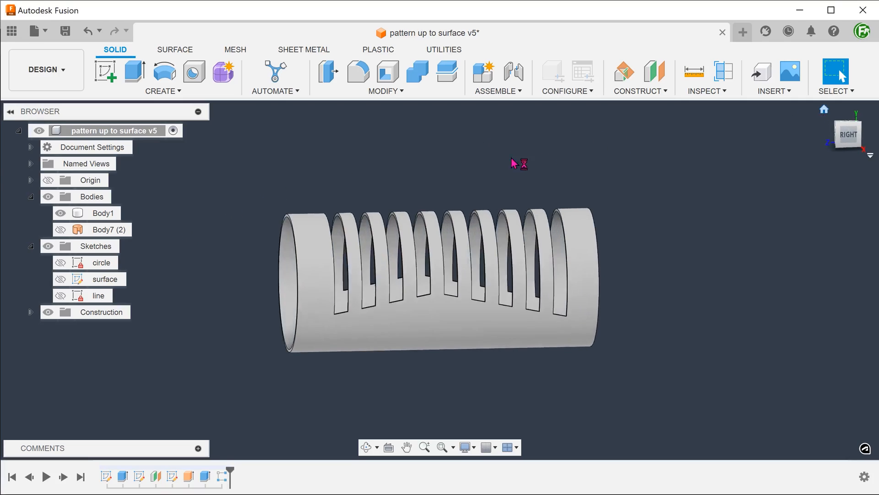
left_click_drag(516, 163, 264, 191)
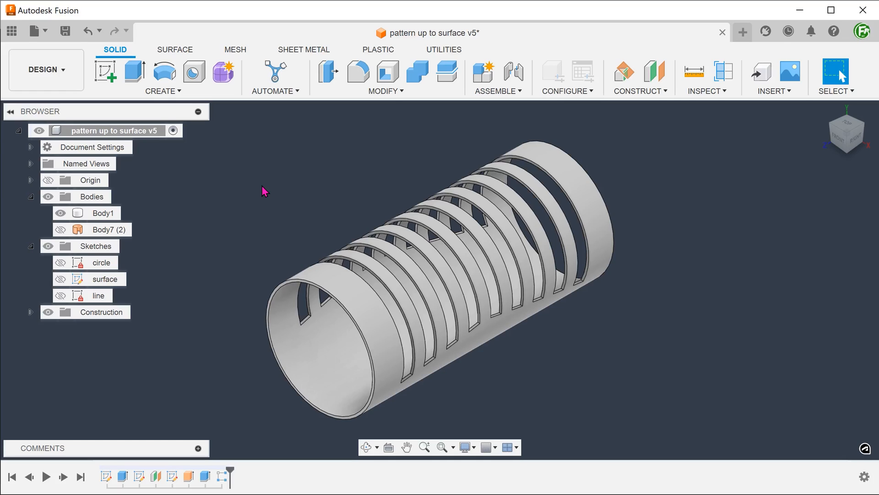
left_click(103, 213)
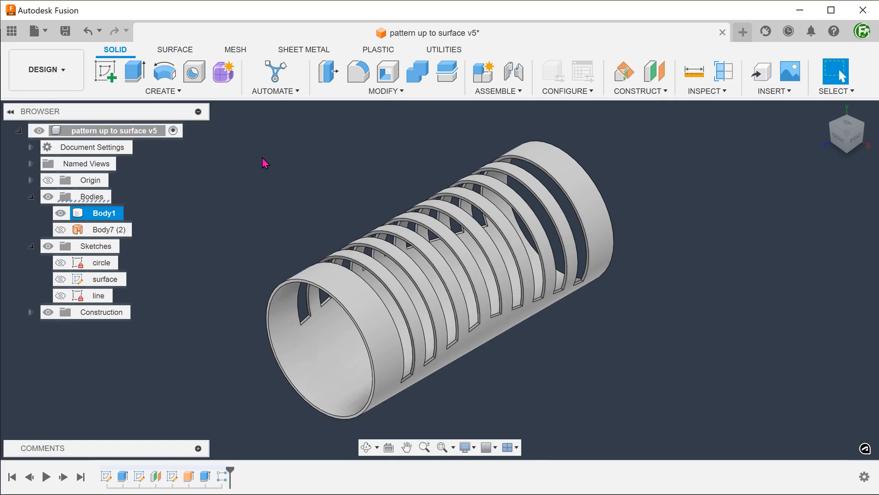
left_click(358, 72)
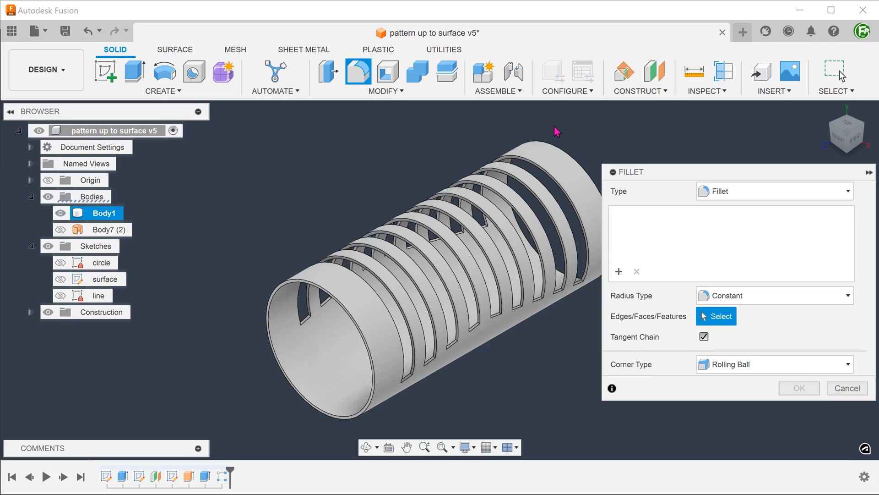
- Switch the fillet to Rule Fillet and add the slot cut feature
left_click(774, 191)
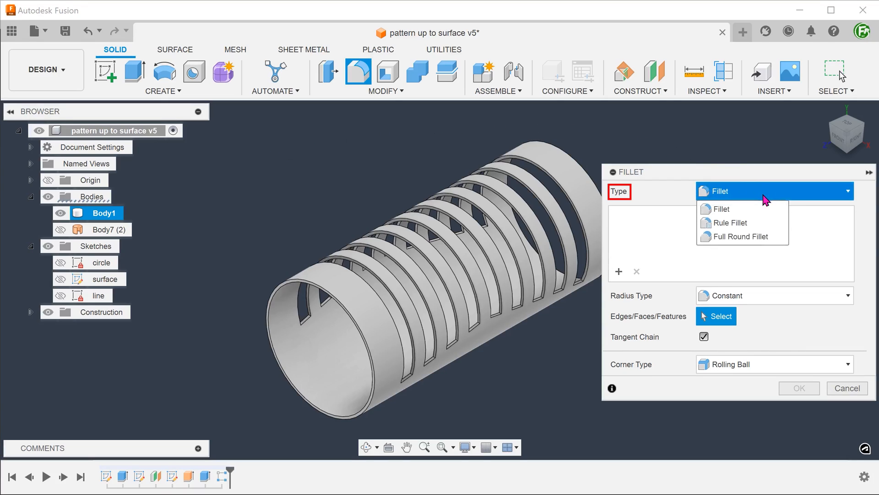
mouse_move(729, 222)
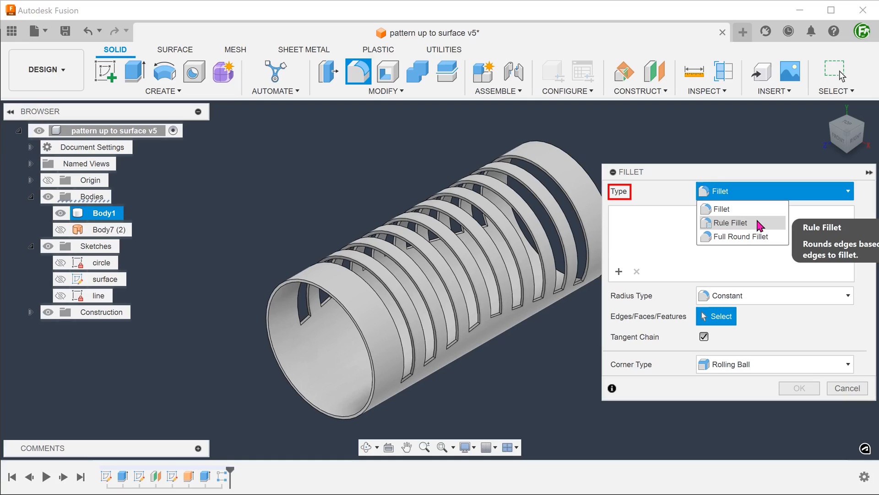
left_click(730, 223)
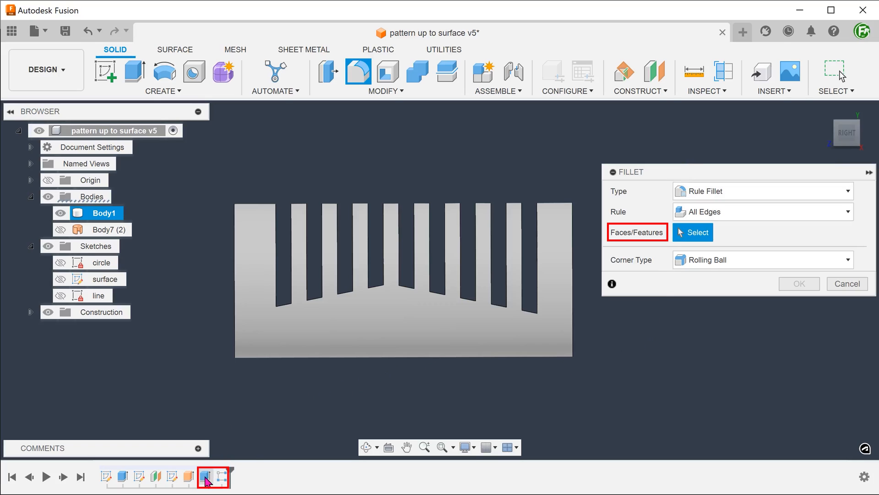
left_click(527, 300)
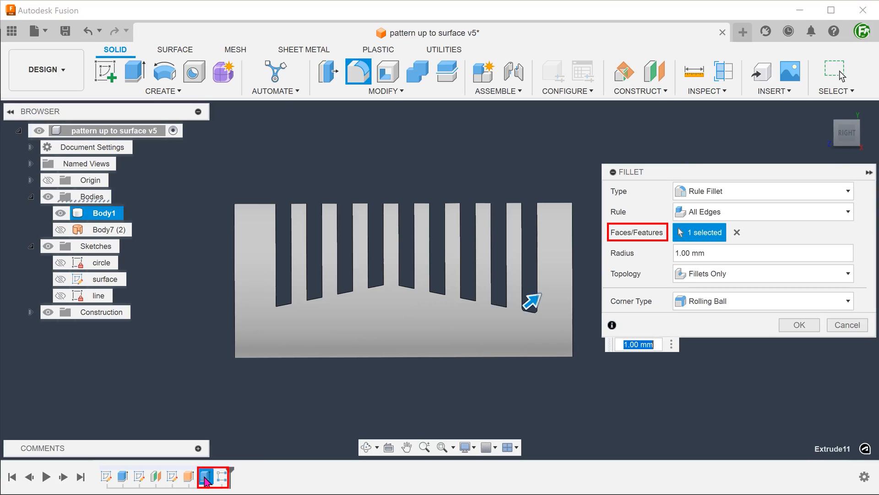
mouse_move(224, 477)
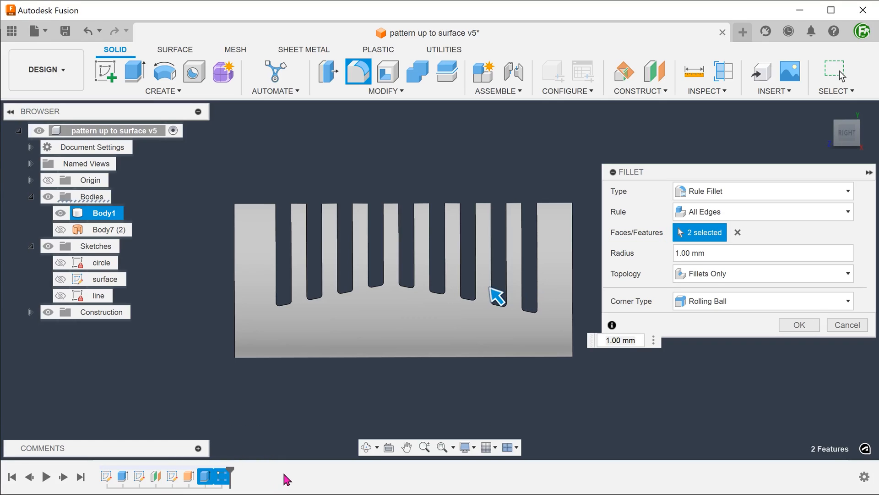
mouse_move(626, 273)
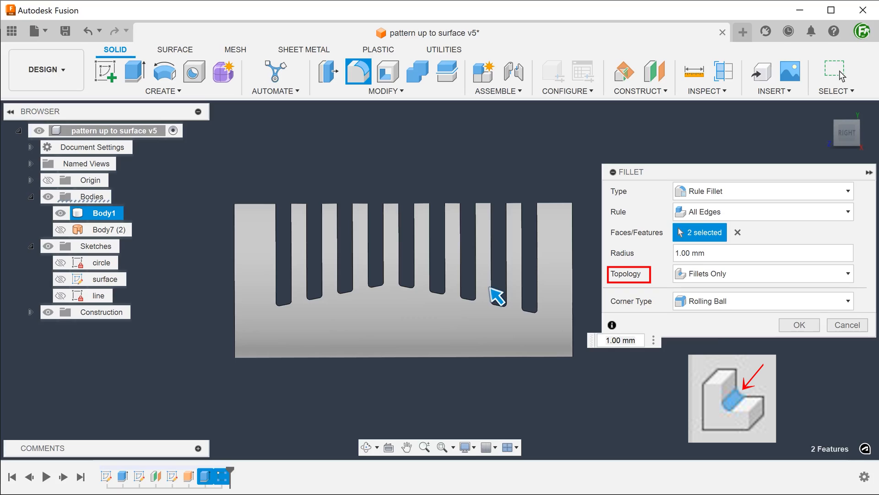
mouse_move(743, 283)
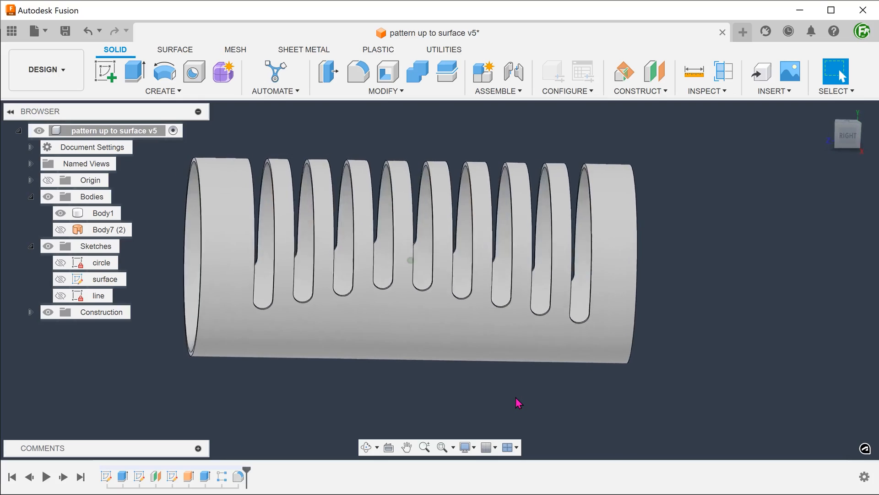
- Return to the 3D overview and save the slotted cylinder as version 6
left_click_drag(516, 401, 359, 156)
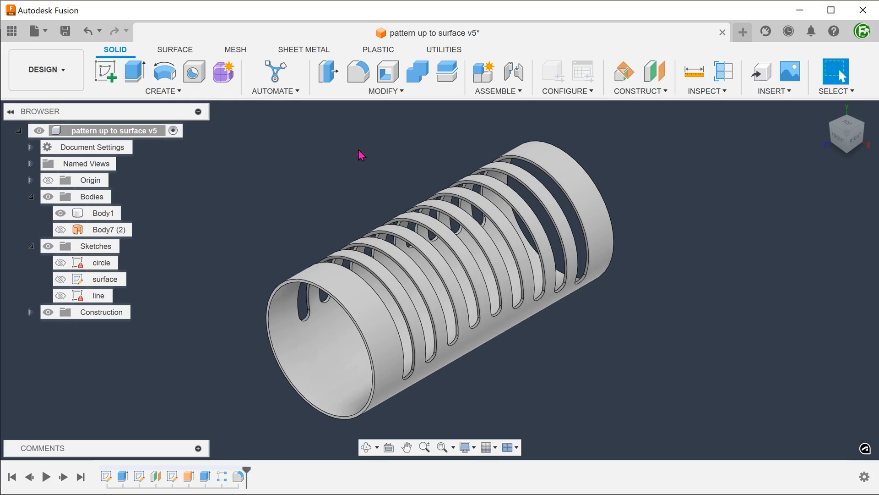
left_click(64, 30)
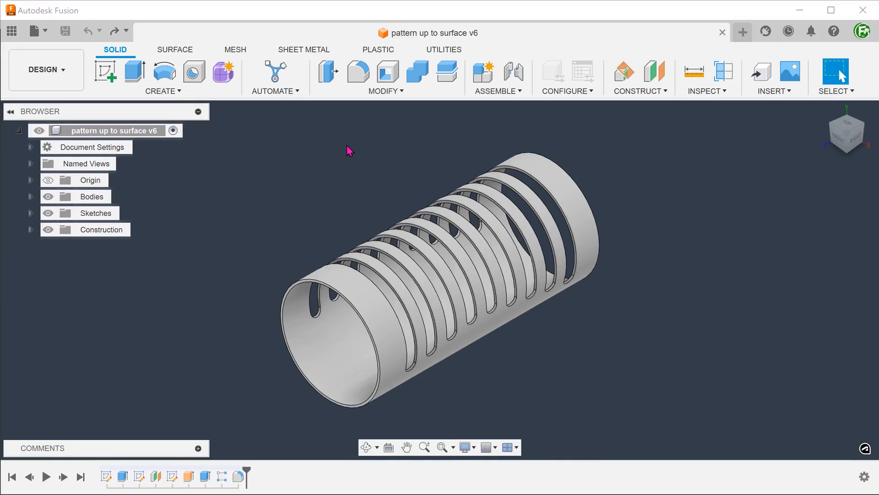
mouse_move(336, 154)
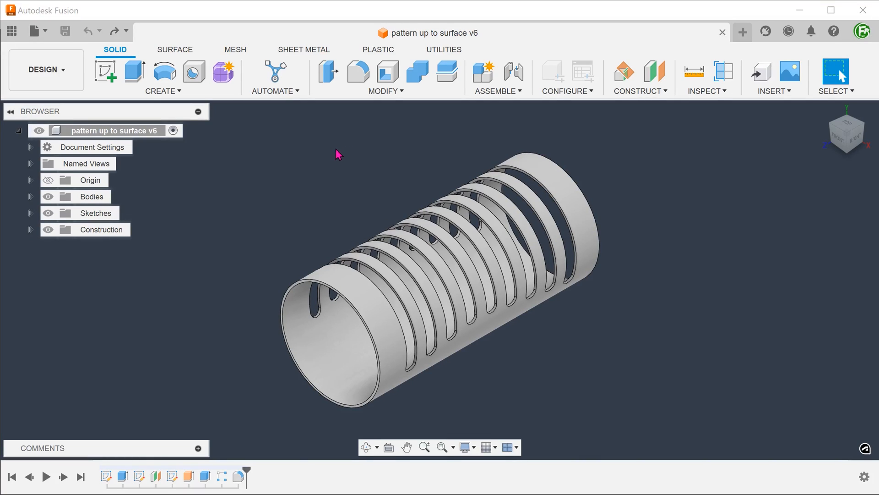
mouse_move(218, 459)
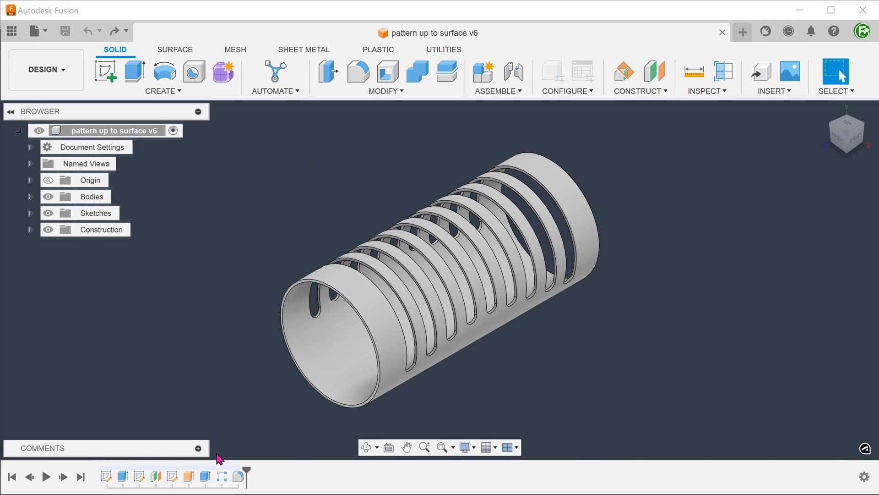
- Reopen the 9-slot, 10 mm rectangular pattern and view it from the right side
double_click(221, 477)
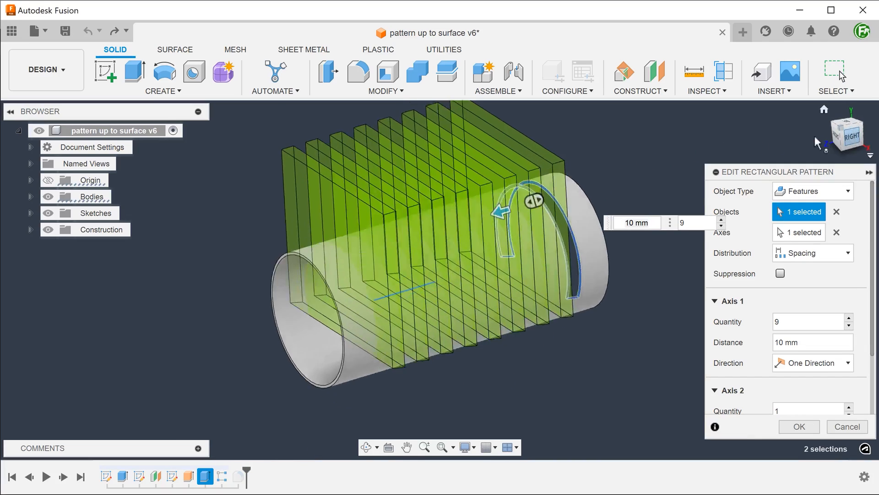
left_click(842, 133)
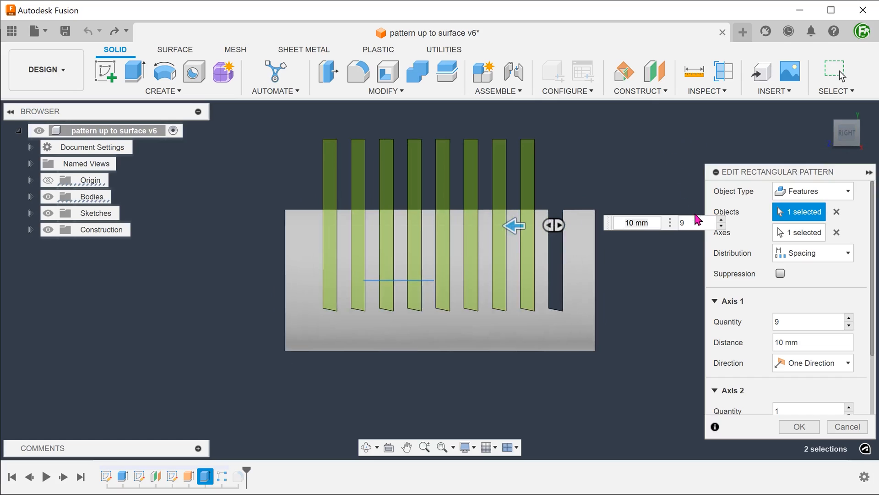